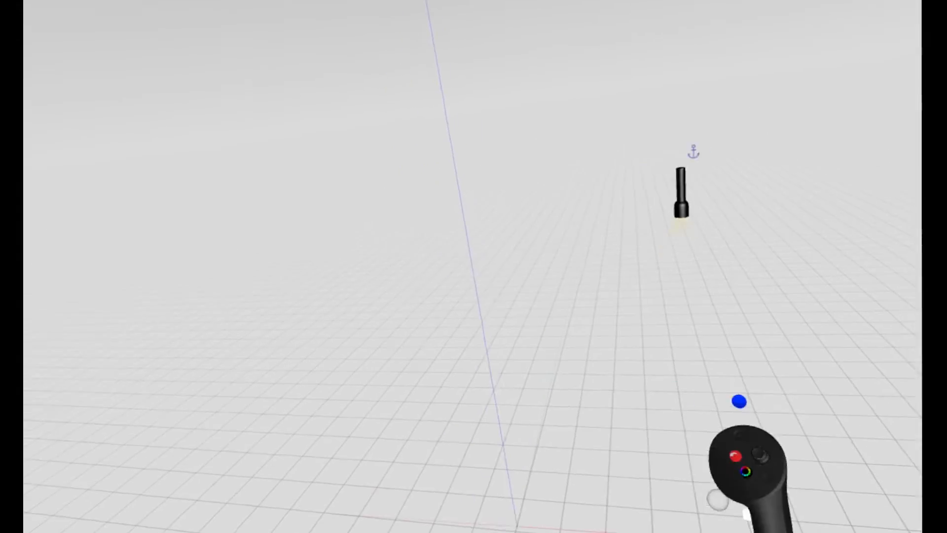
{"action": "mouse_move", "coordinate": [474, 267]}
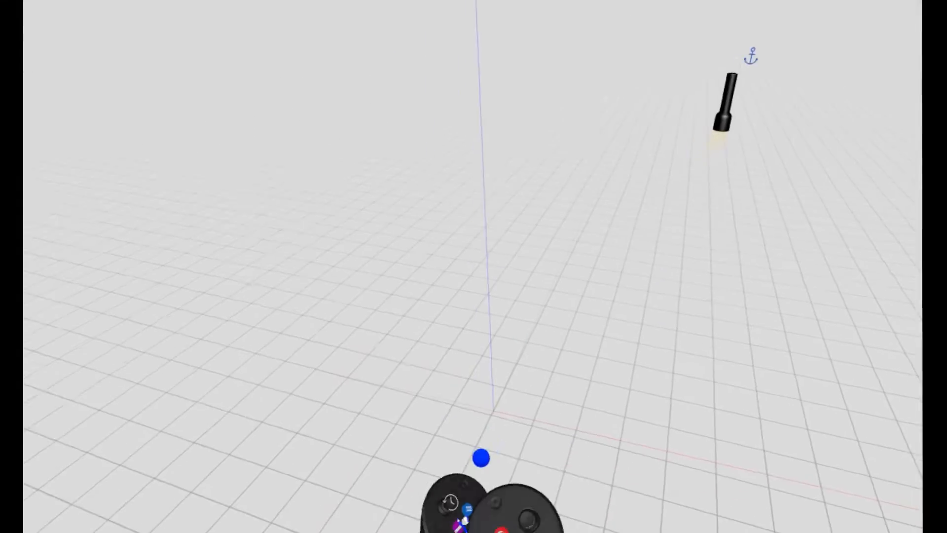